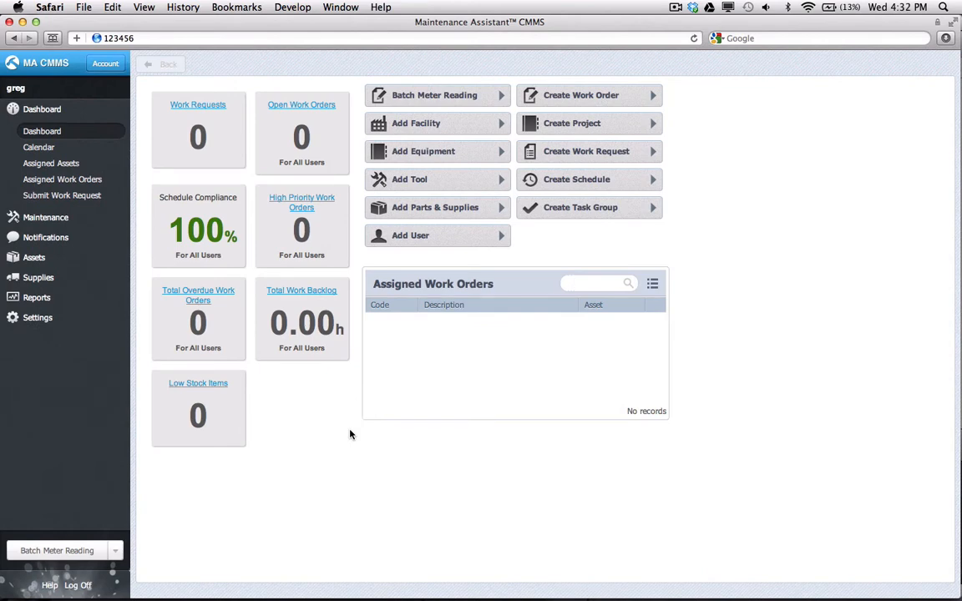
mouse_move(340, 431)
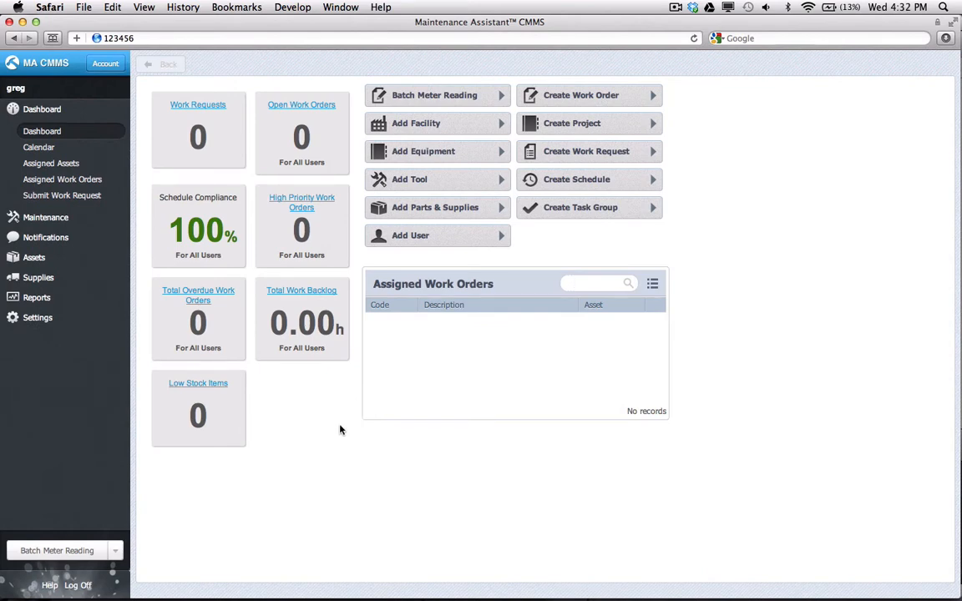
mouse_move(35, 263)
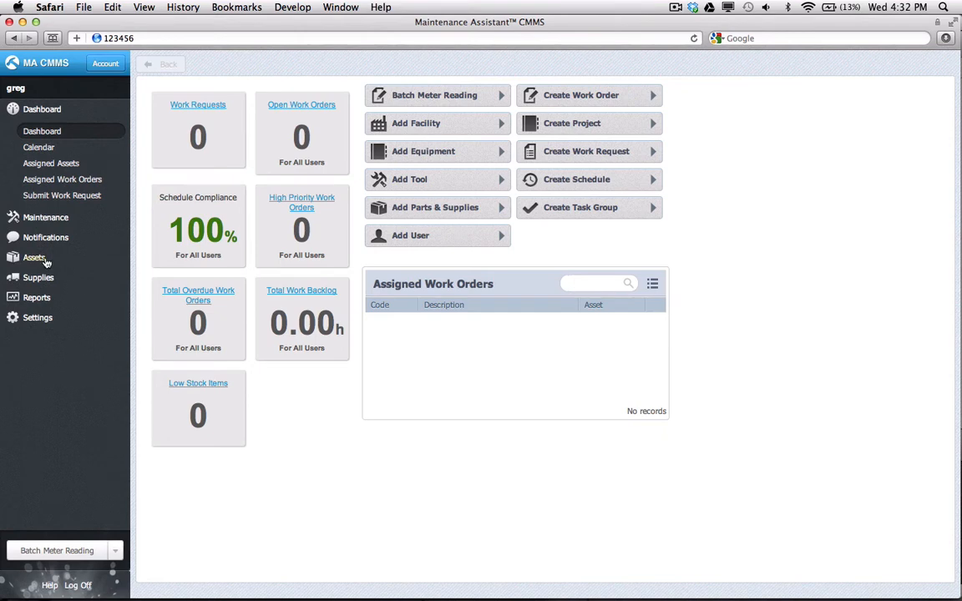
Start creating the first asset as a Locations or Facilities type from the Assets section
click(33, 257)
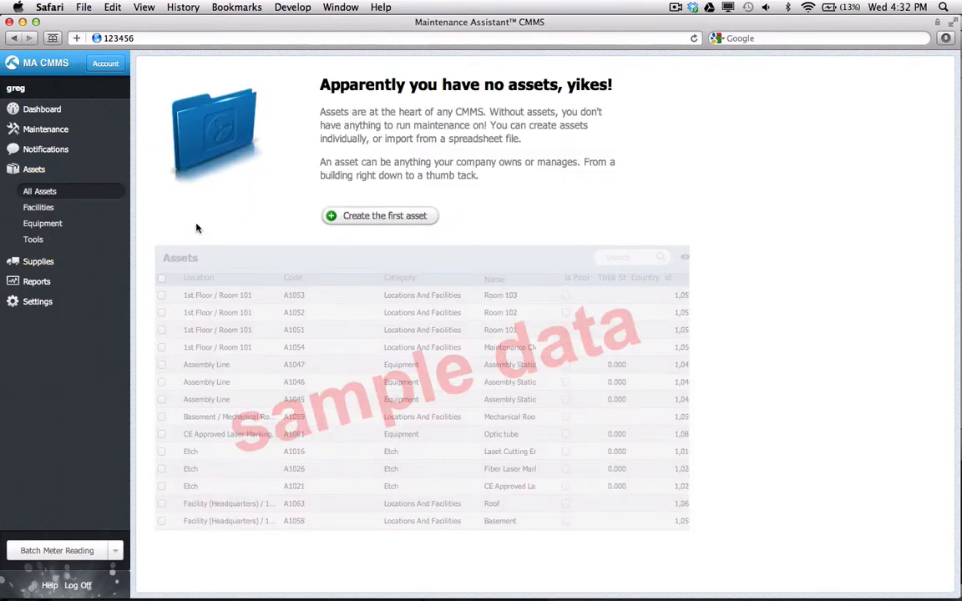
mouse_move(222, 221)
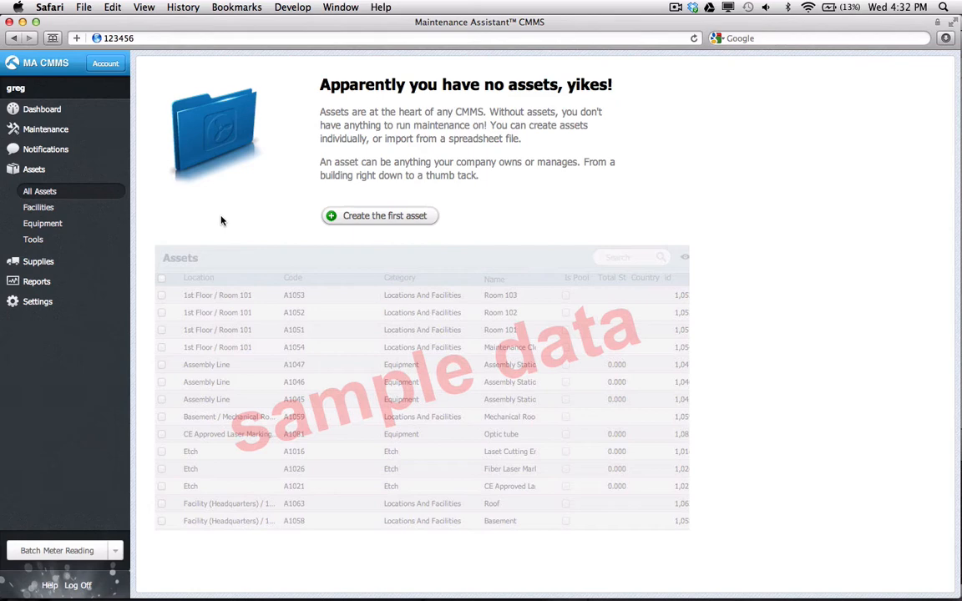
mouse_move(398, 215)
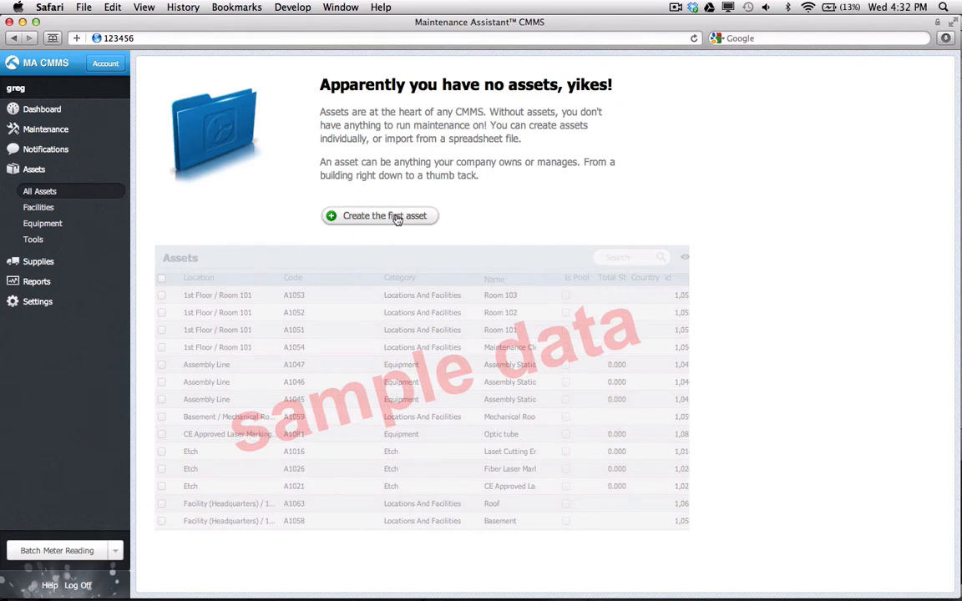
click(384, 216)
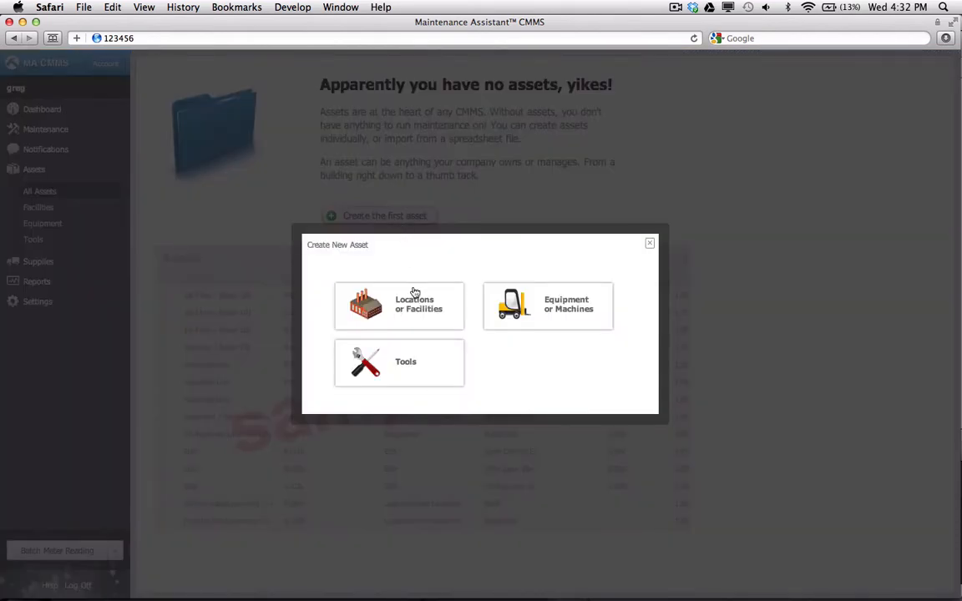
click(649, 244)
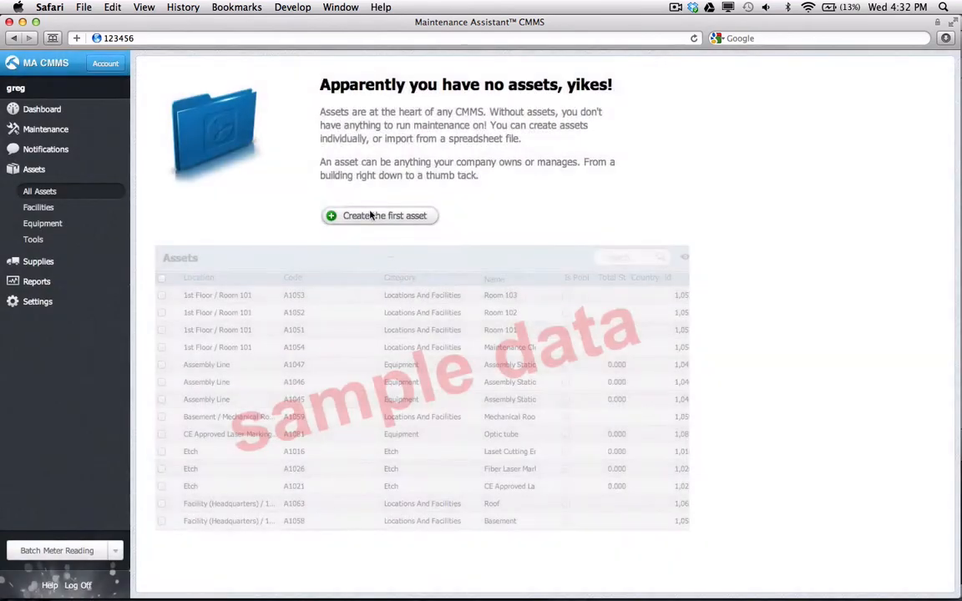
Name the new Locations And Facilities asset 'Main Facility' (code A42)
click(379, 216)
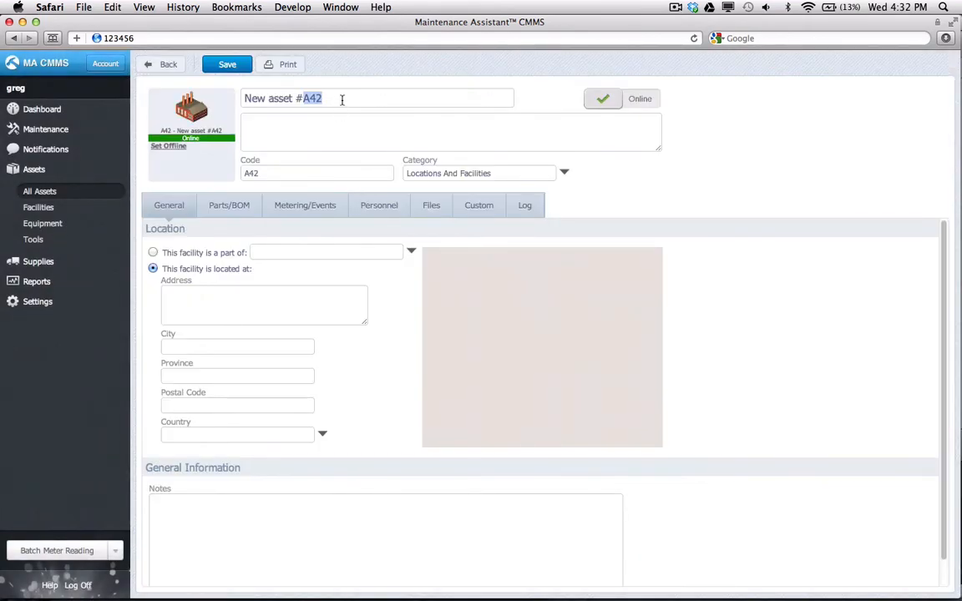
text(Main Facil)
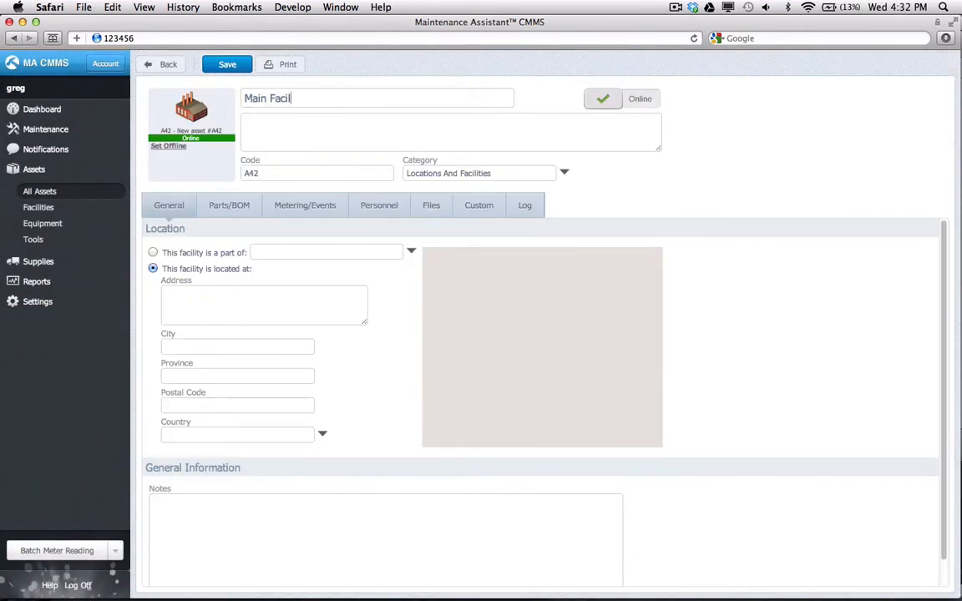
text(ity)
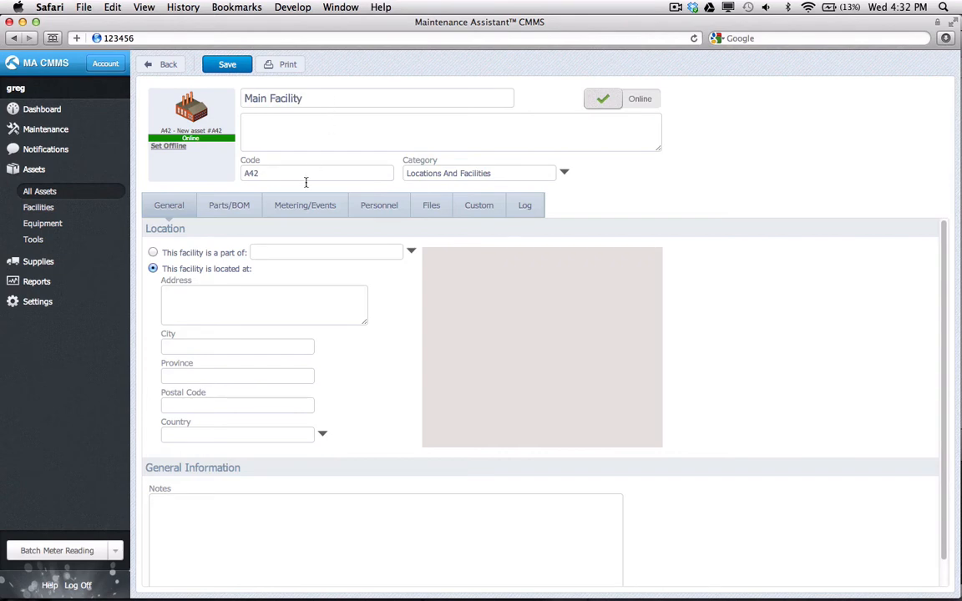
Leave Main Facility set to 'located at' an address and save it to the asset list
click(154, 252)
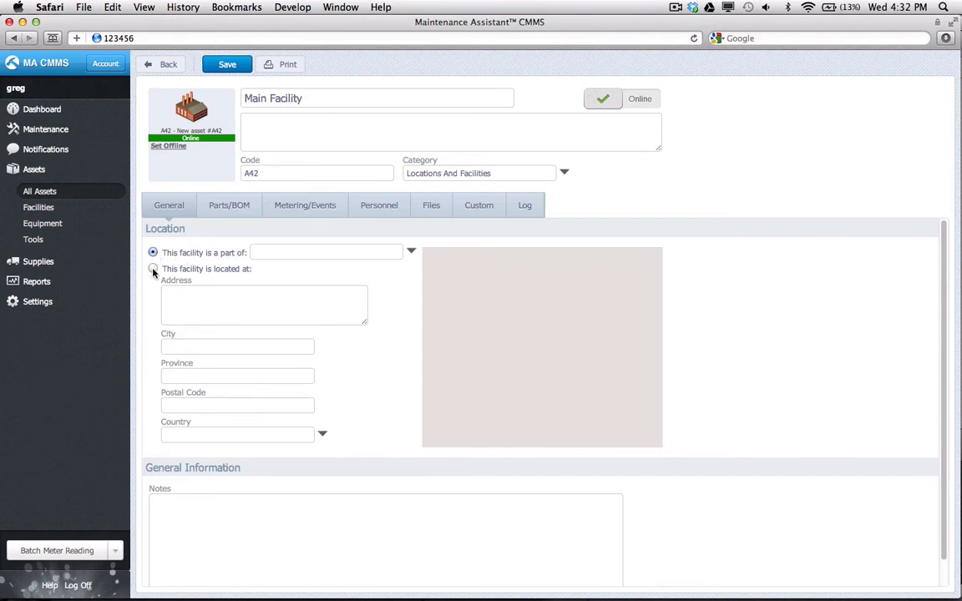
click(153, 267)
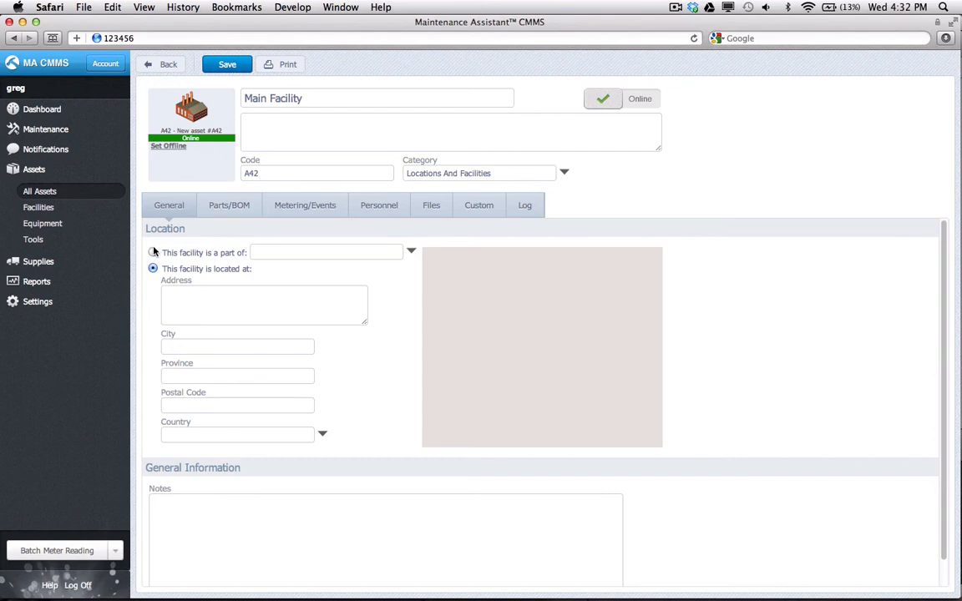
click(154, 252)
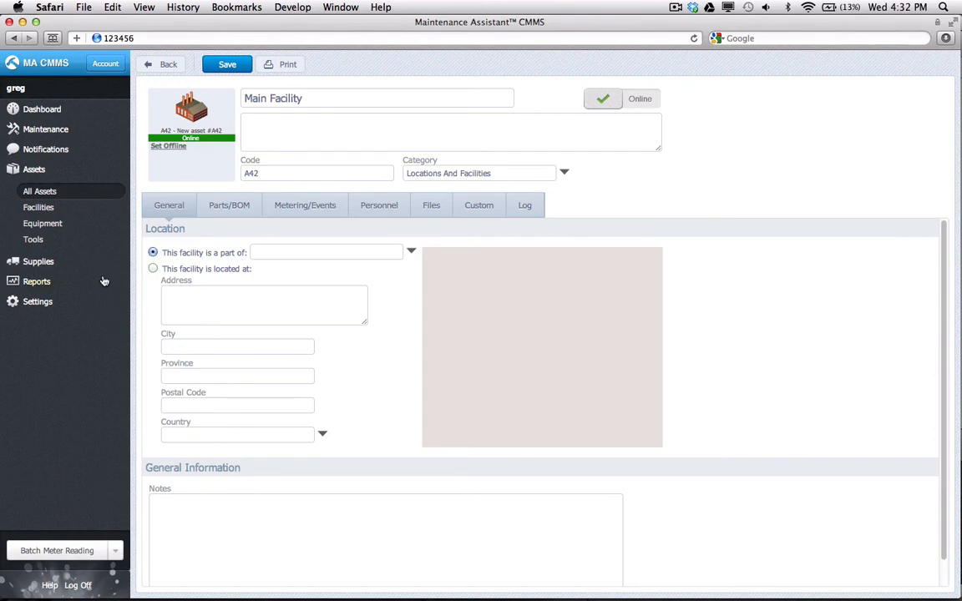
click(154, 268)
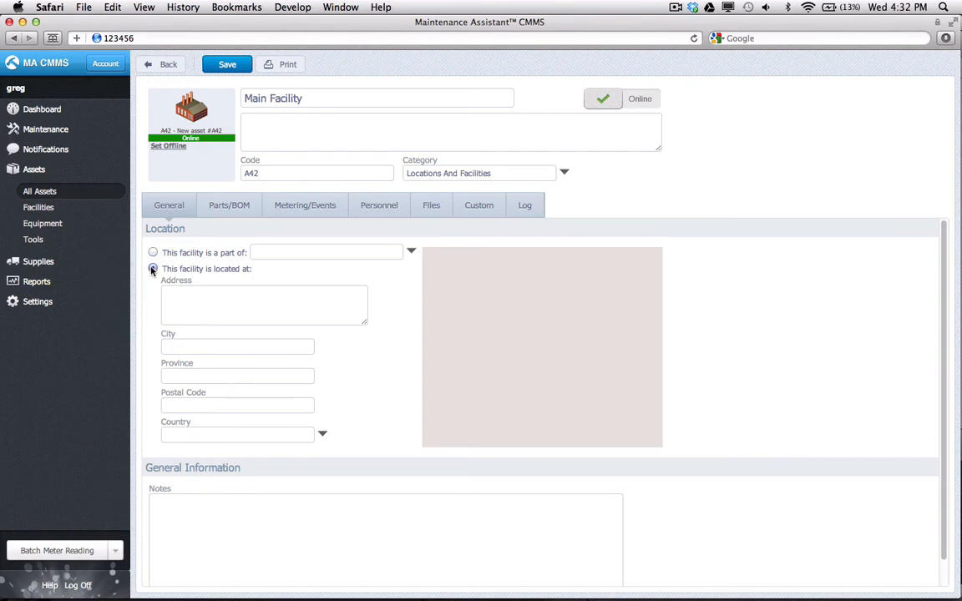
click(153, 268)
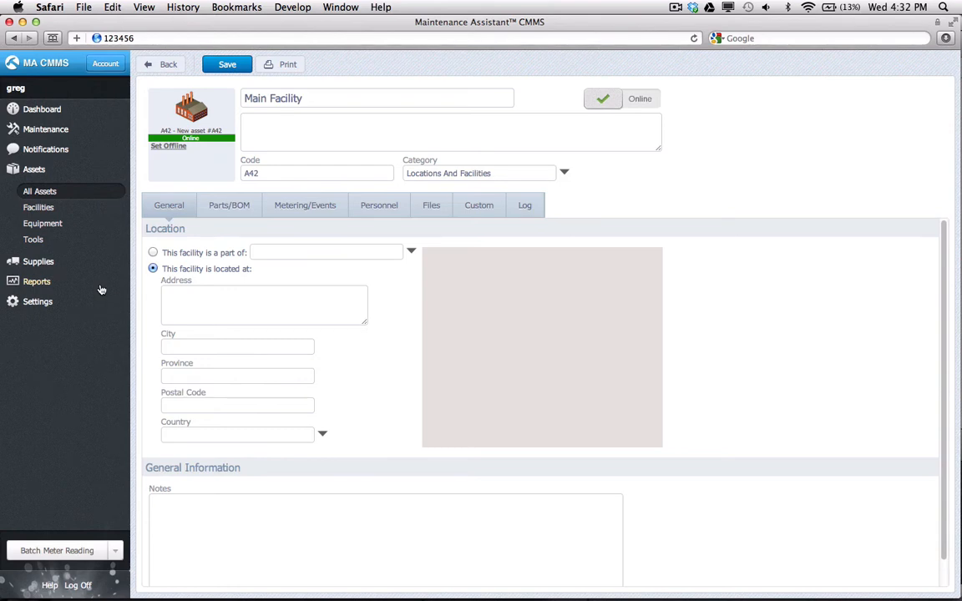
click(227, 64)
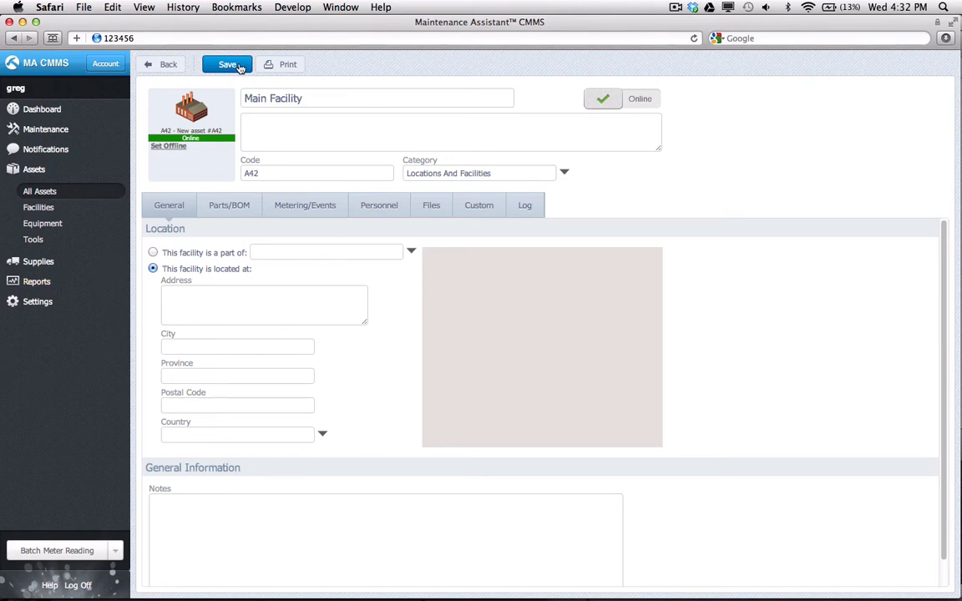
click(227, 64)
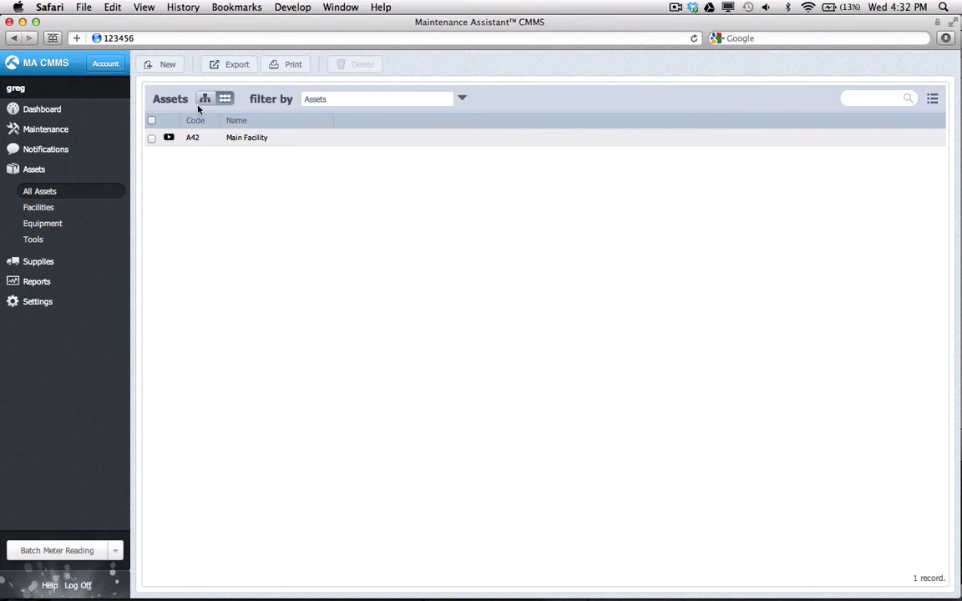
Switch to tree view and start a second Locations or Facilities asset (A43) for Room 101
click(204, 98)
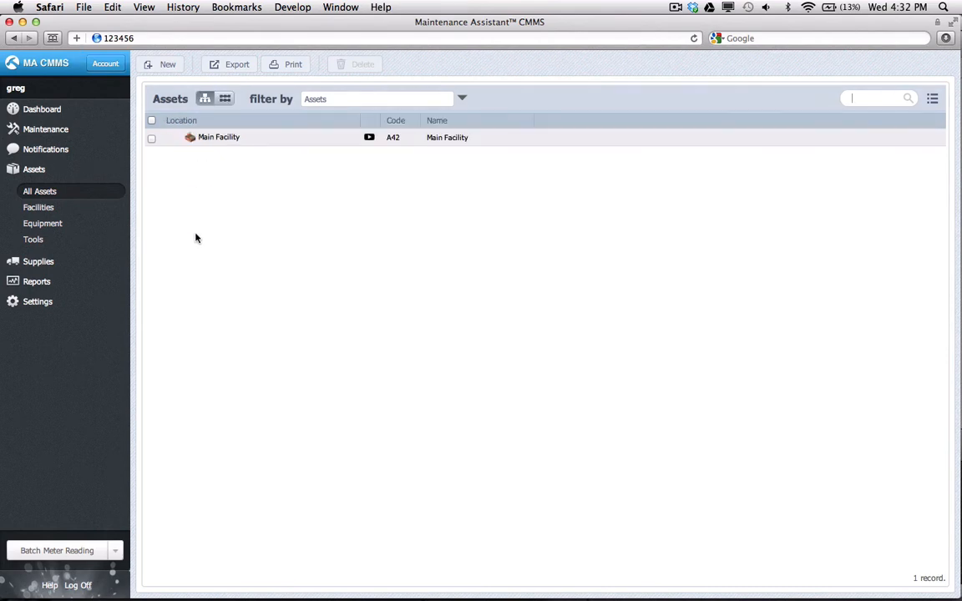
click(167, 63)
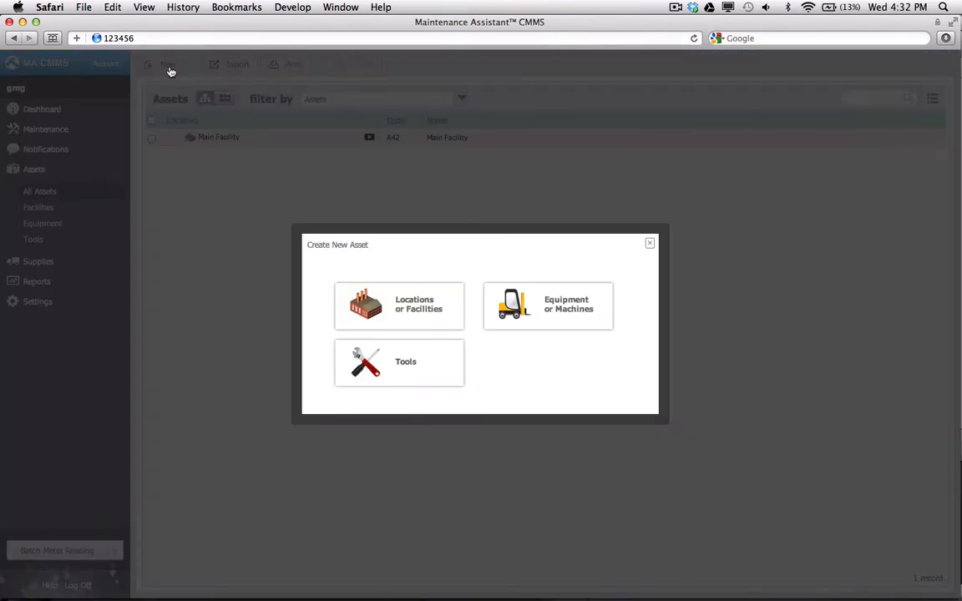
click(398, 305)
text(Room 101)
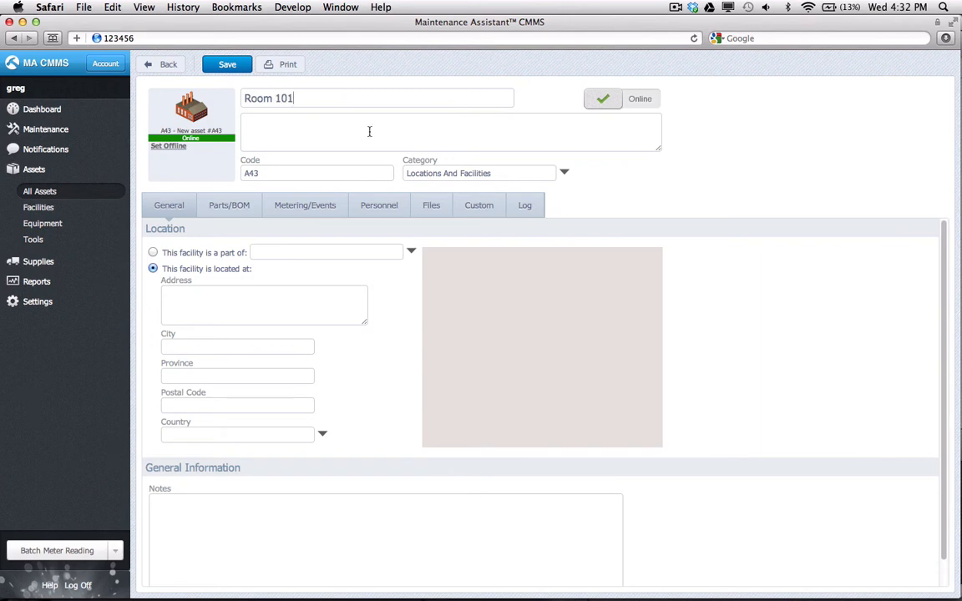
Save Room 101 as part of Main Facility (A42) and return to All Assets
click(153, 252)
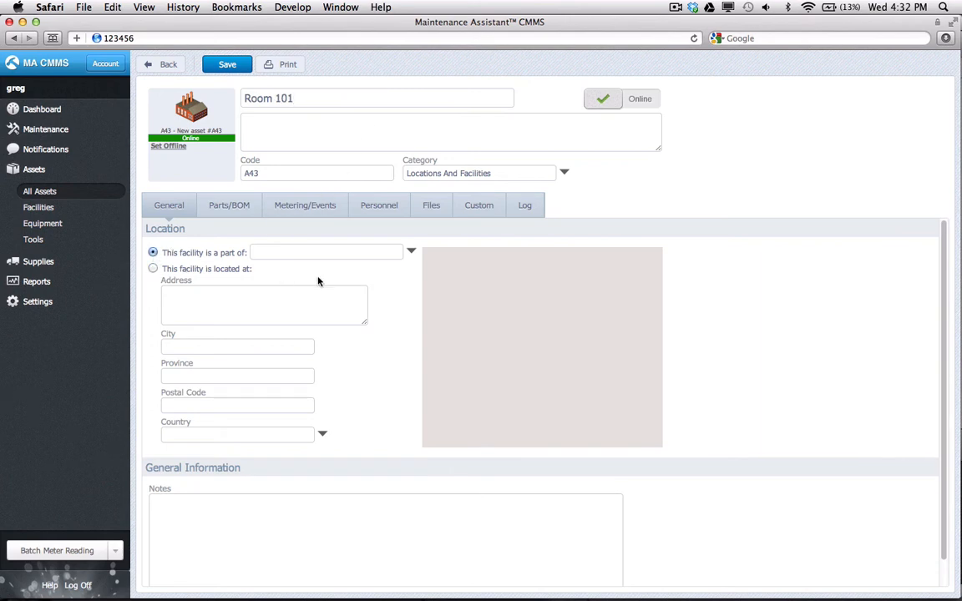
click(411, 250)
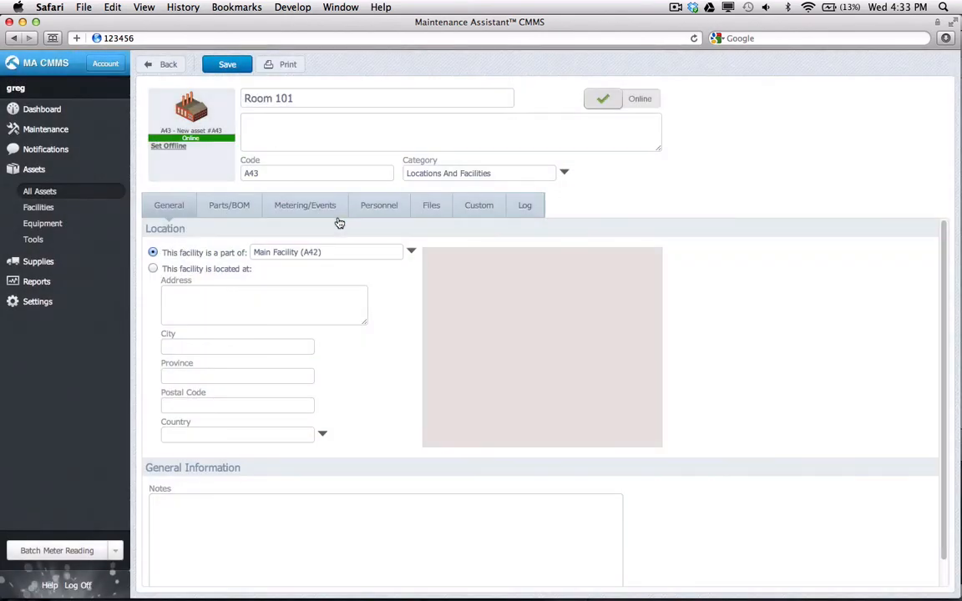
click(227, 63)
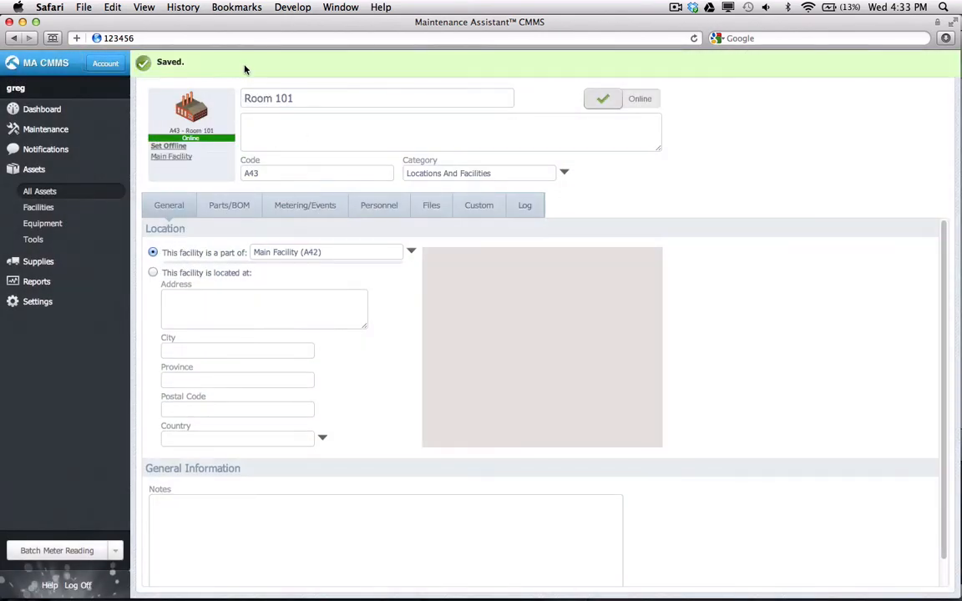
click(40, 190)
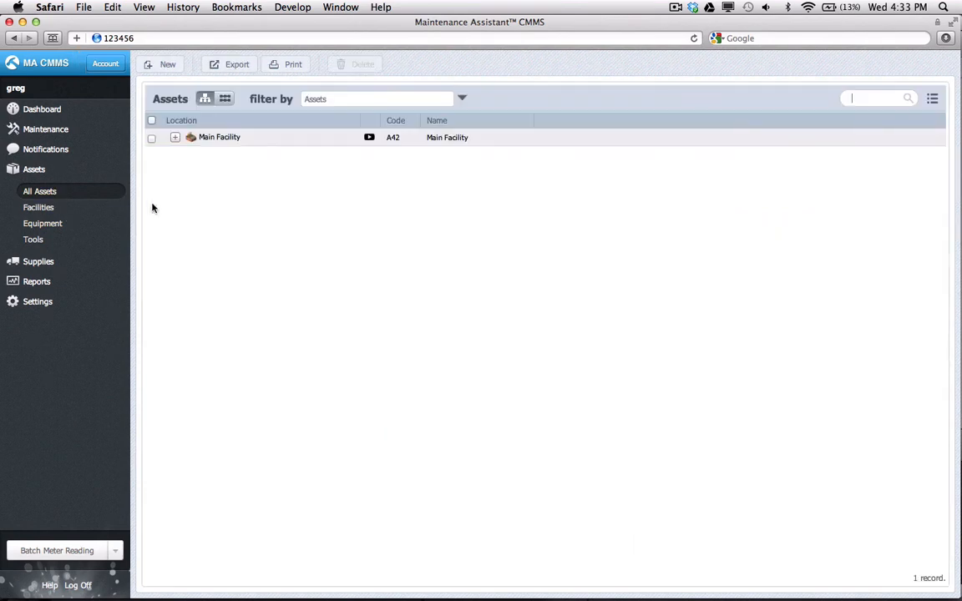
Create an Equipment asset named CNC described as '40 inch chuck'
click(167, 63)
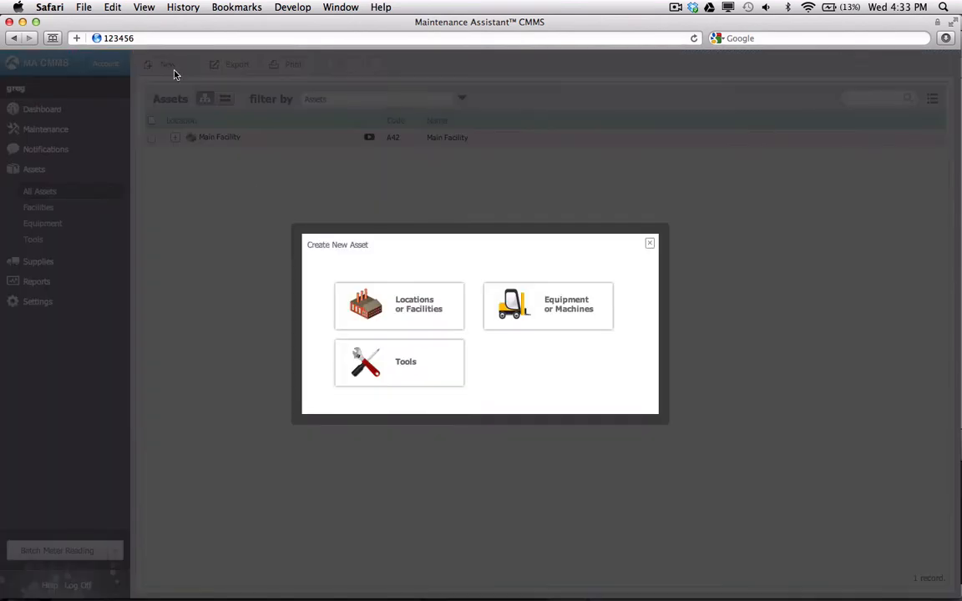
click(547, 305)
text(40 i)
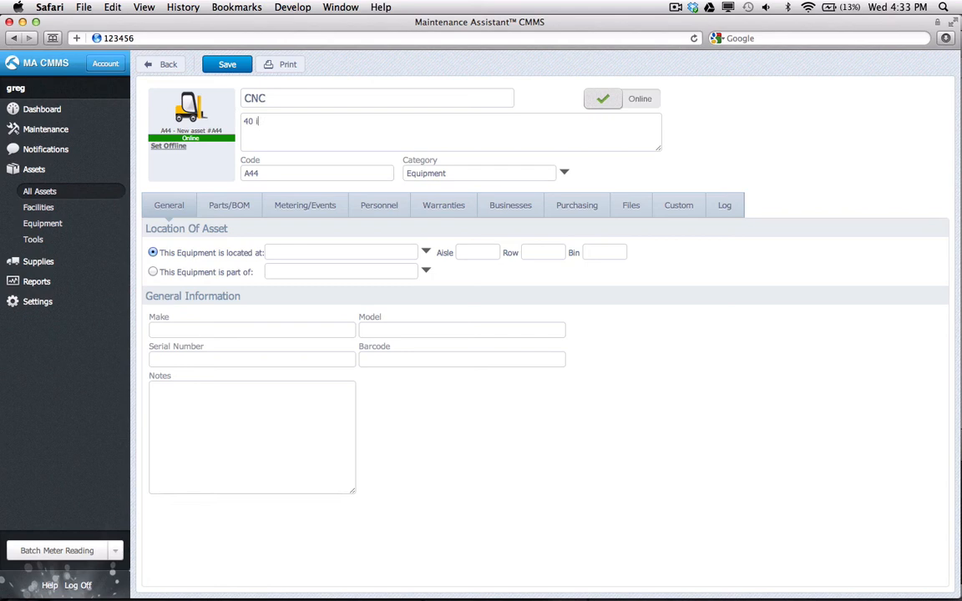
text(nch chuck)
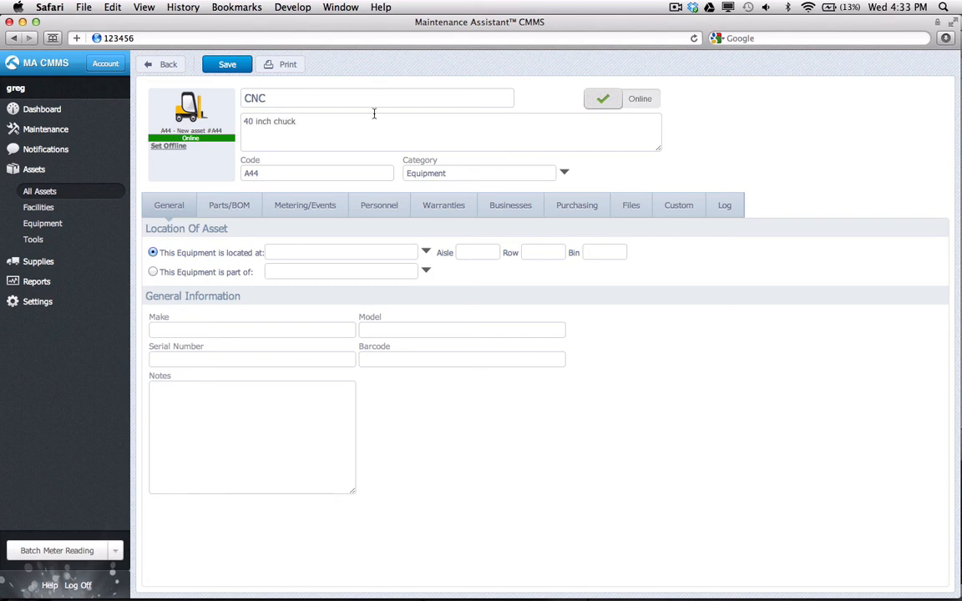
Locate the CNC in Room 101 under Main Facility, save it, and return to All Assets
click(426, 250)
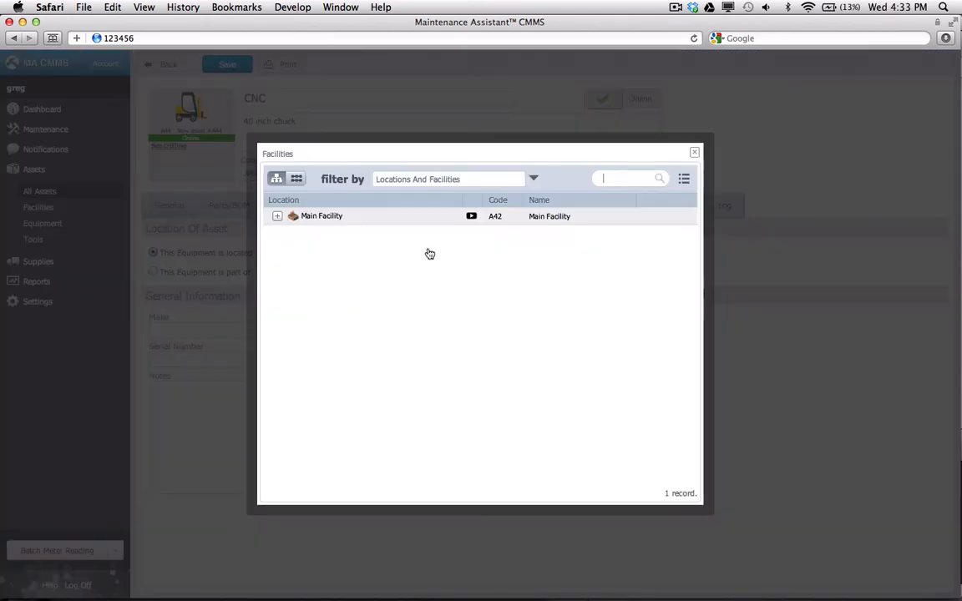
click(277, 216)
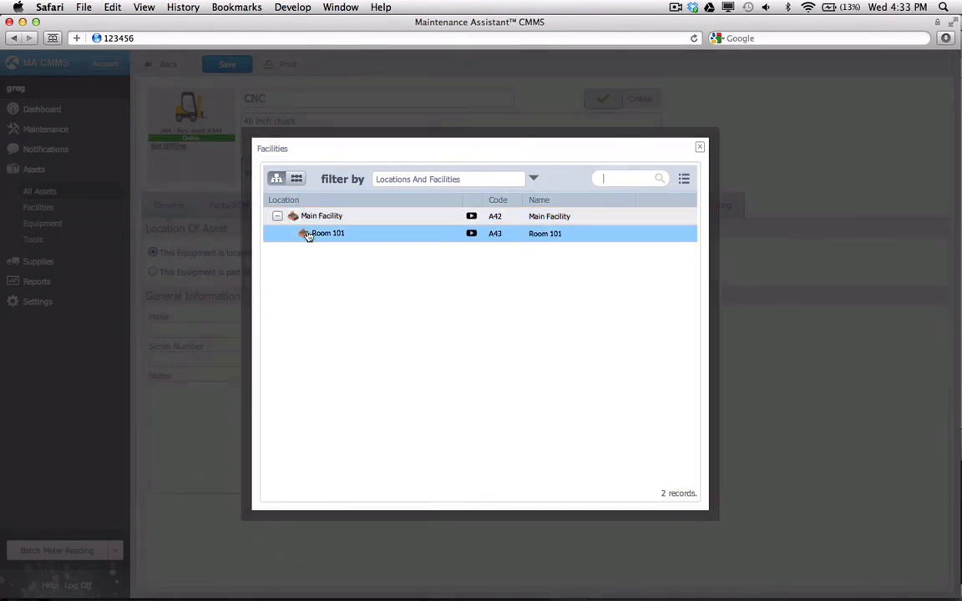
click(327, 234)
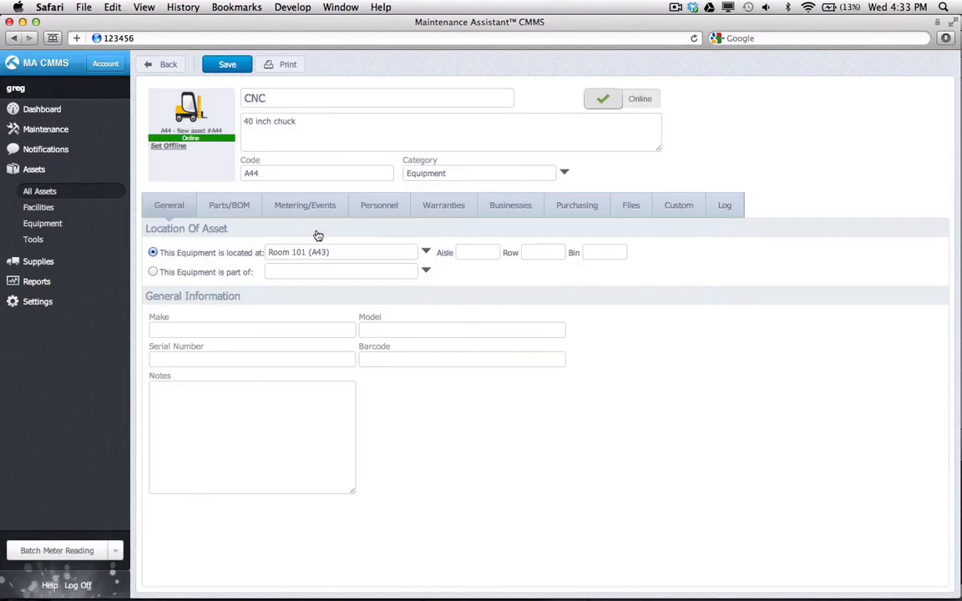
click(227, 63)
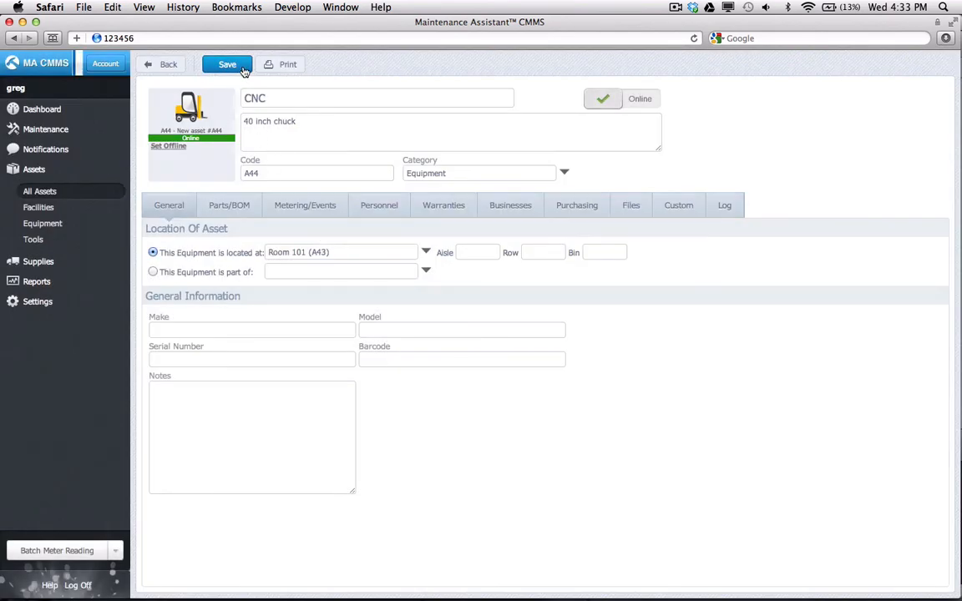
click(227, 64)
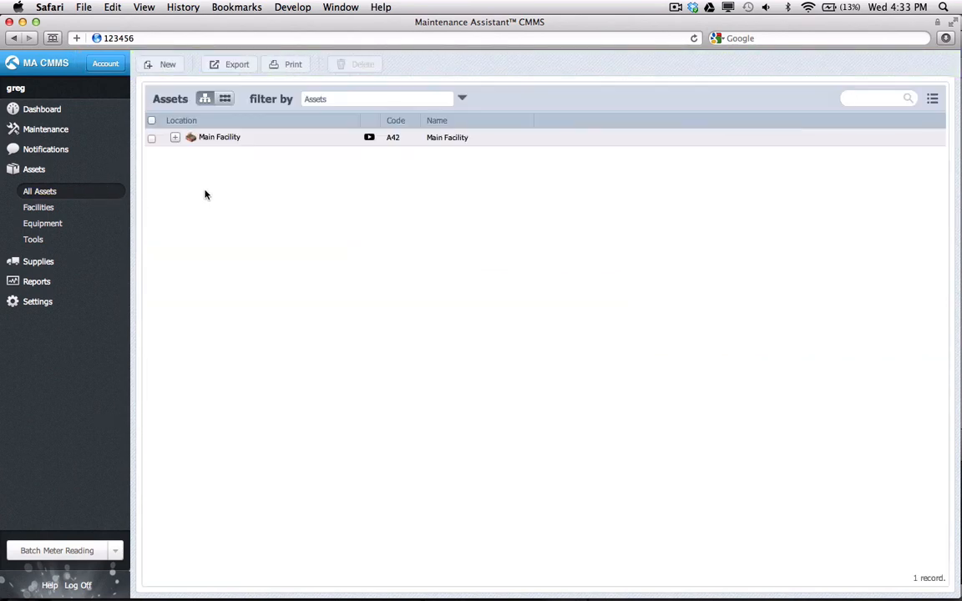
Create an Equipment asset named 'Motor Drive'
click(167, 63)
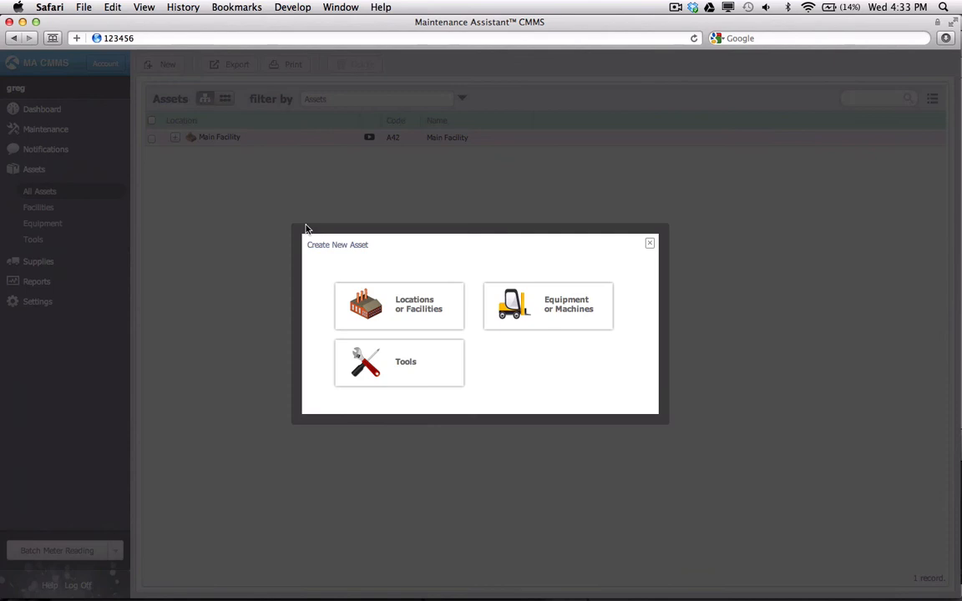
click(548, 305)
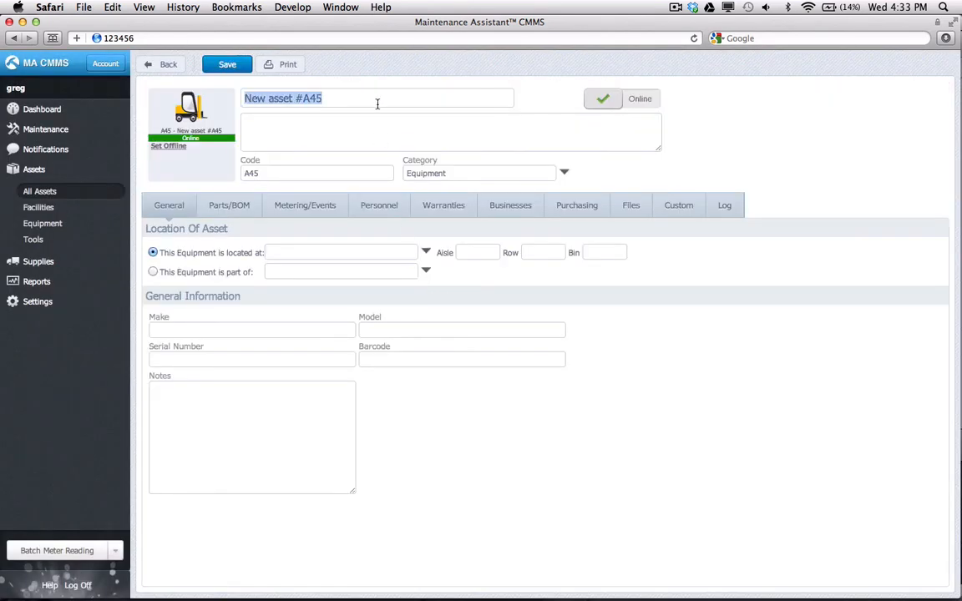
text(Motor Dri)
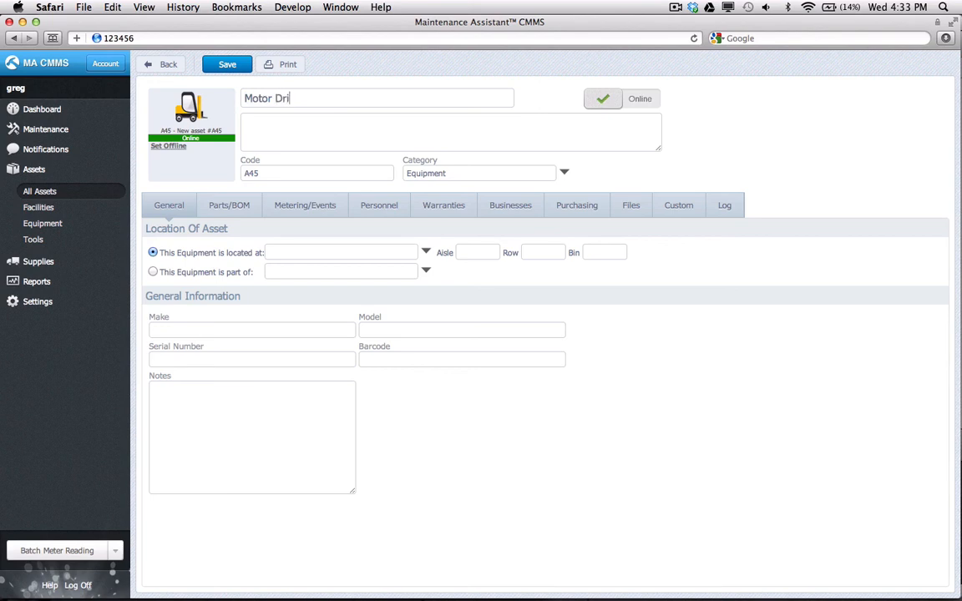
text(ve)
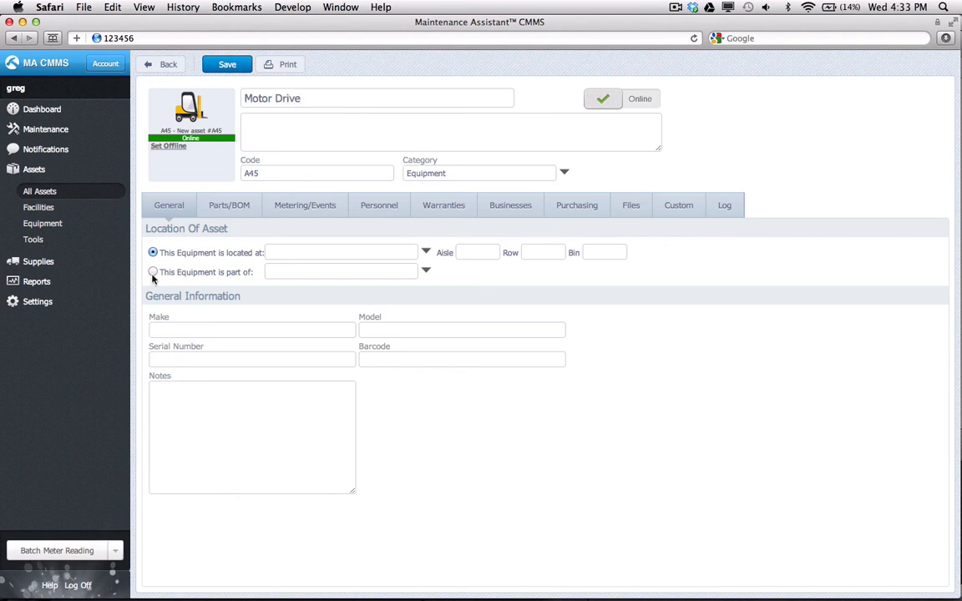
Make Motor Drive part of the CNC (A44), save it, and return to All Assets
click(153, 272)
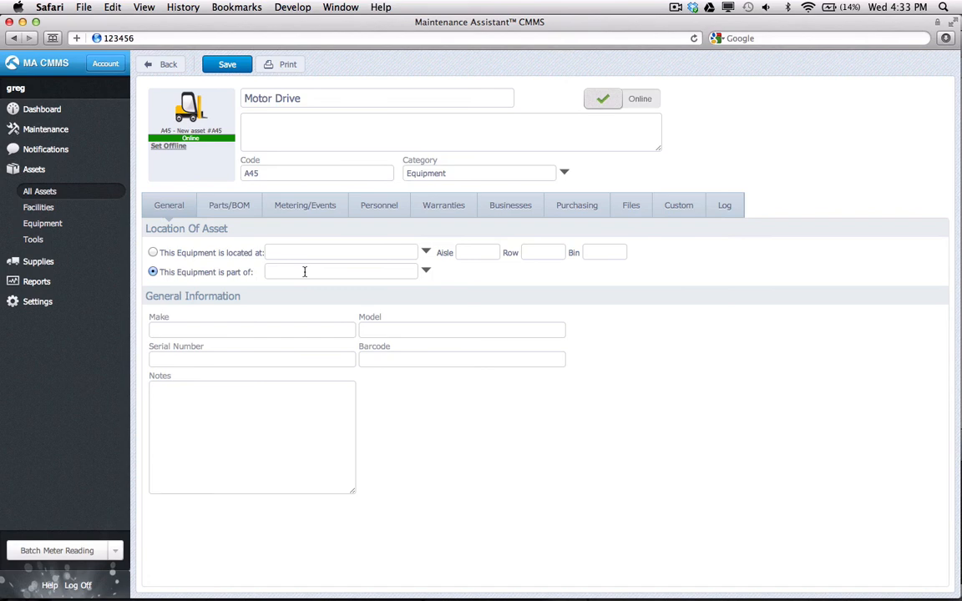
click(426, 270)
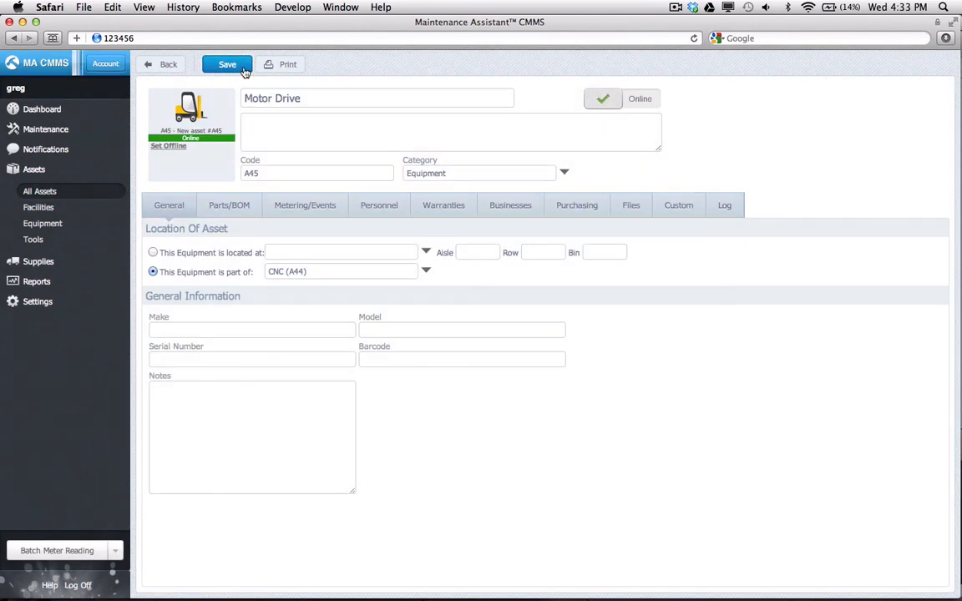
click(228, 64)
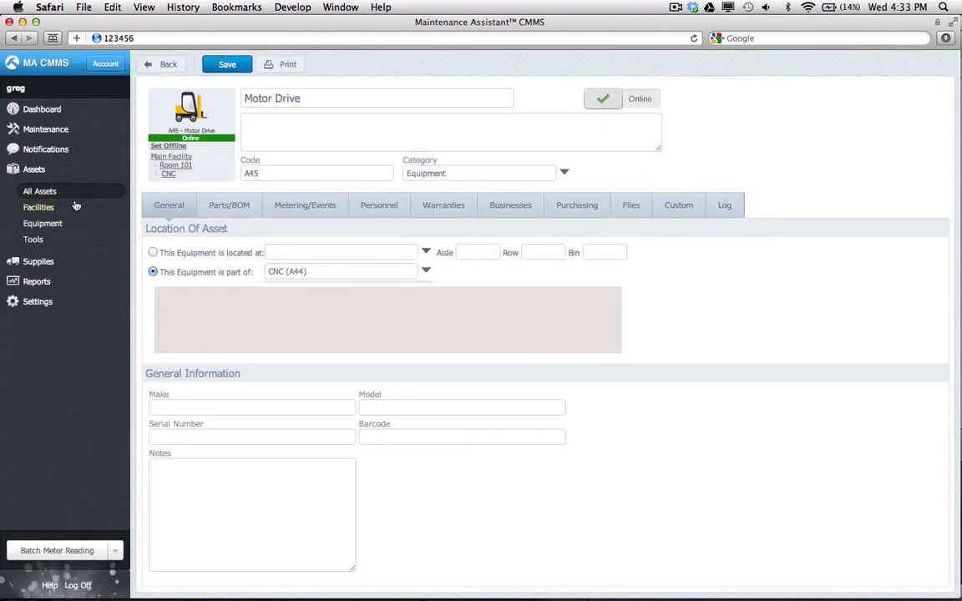
click(40, 190)
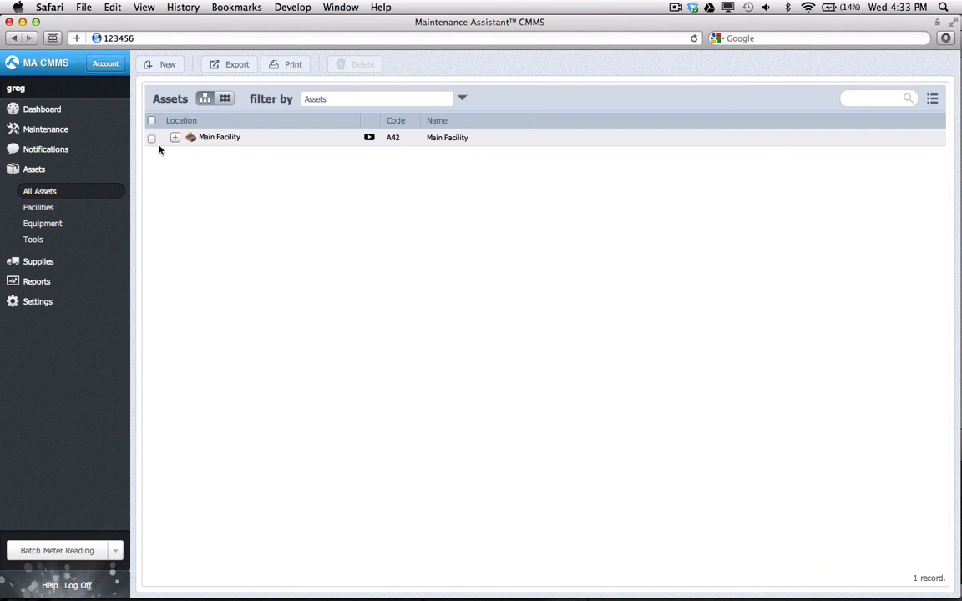